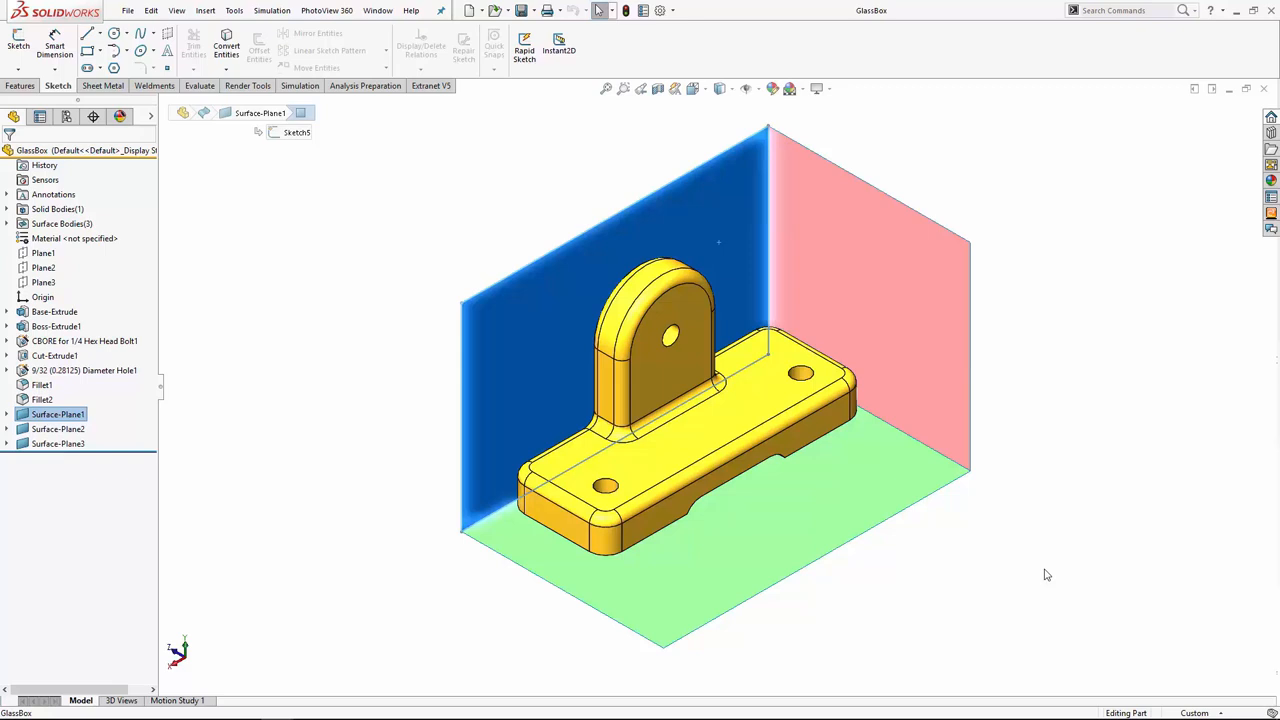
mouse_move(1030, 568)
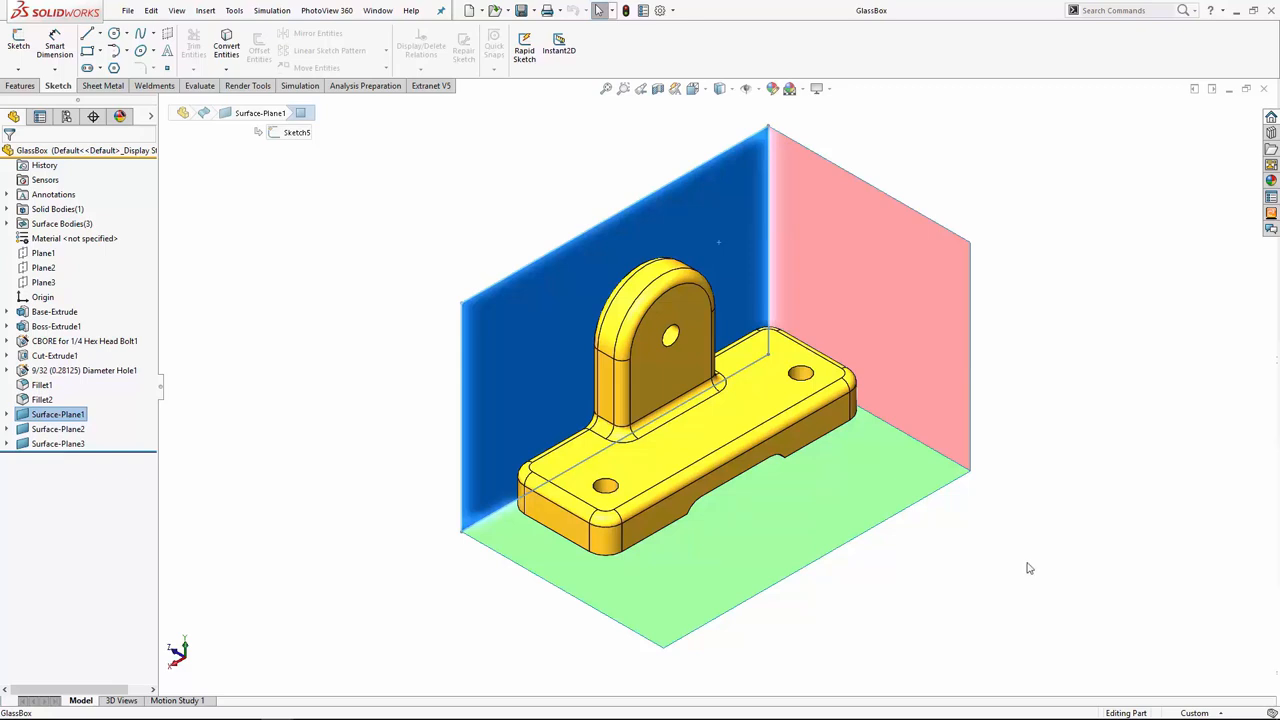
Step: Orbit the glass-box bracket to a rear trimetric angle and start a sketch on Surface-Plane1
left_click_drag(1030, 568, 1004, 344)
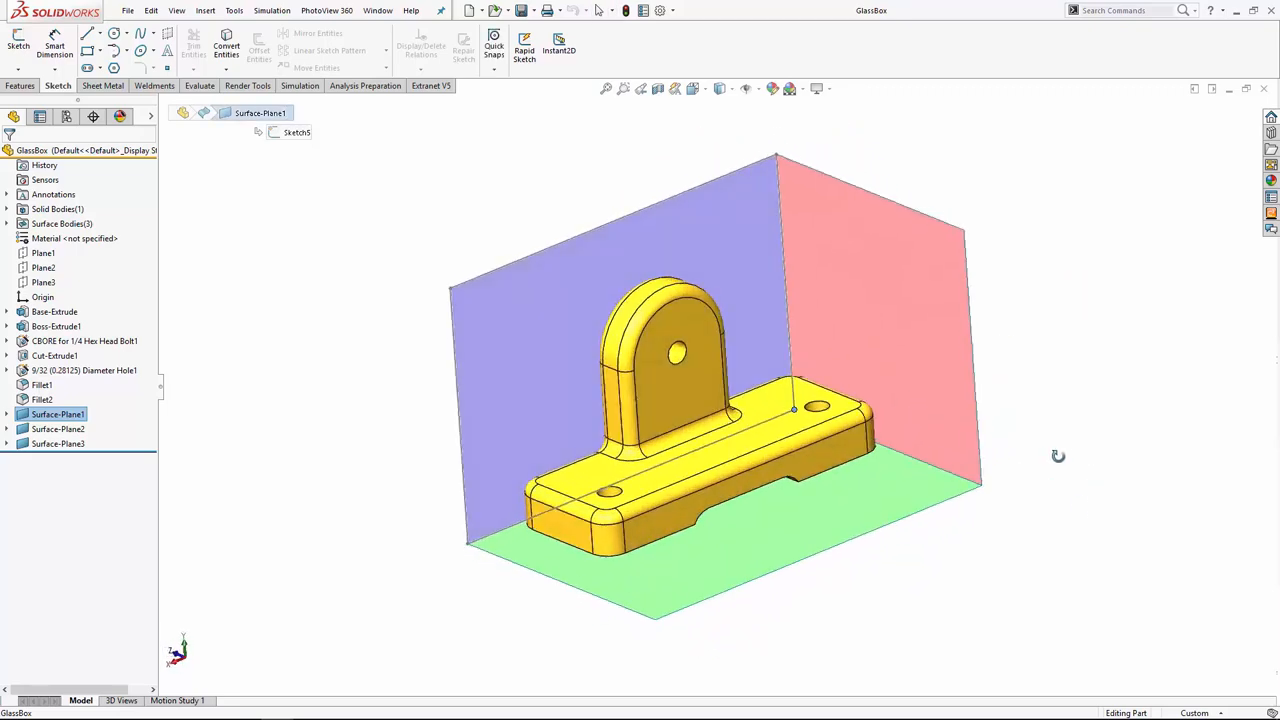
left_click(54, 312)
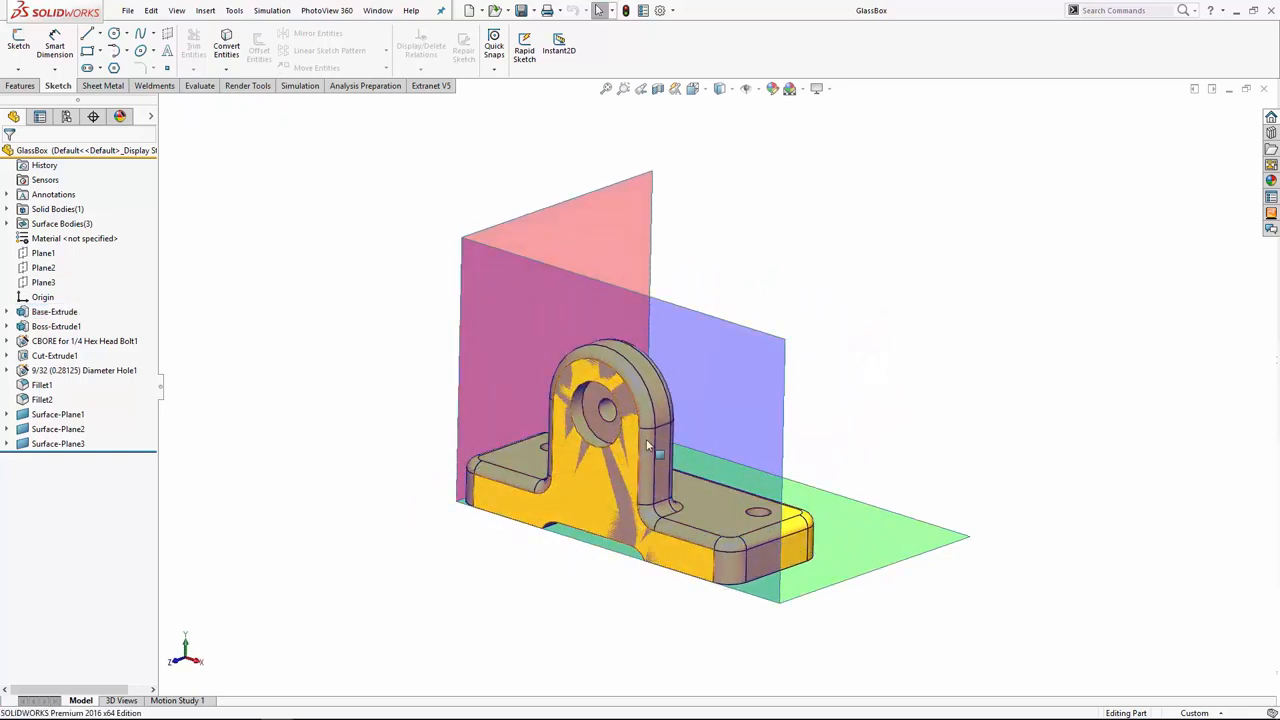
mouse_move(620, 430)
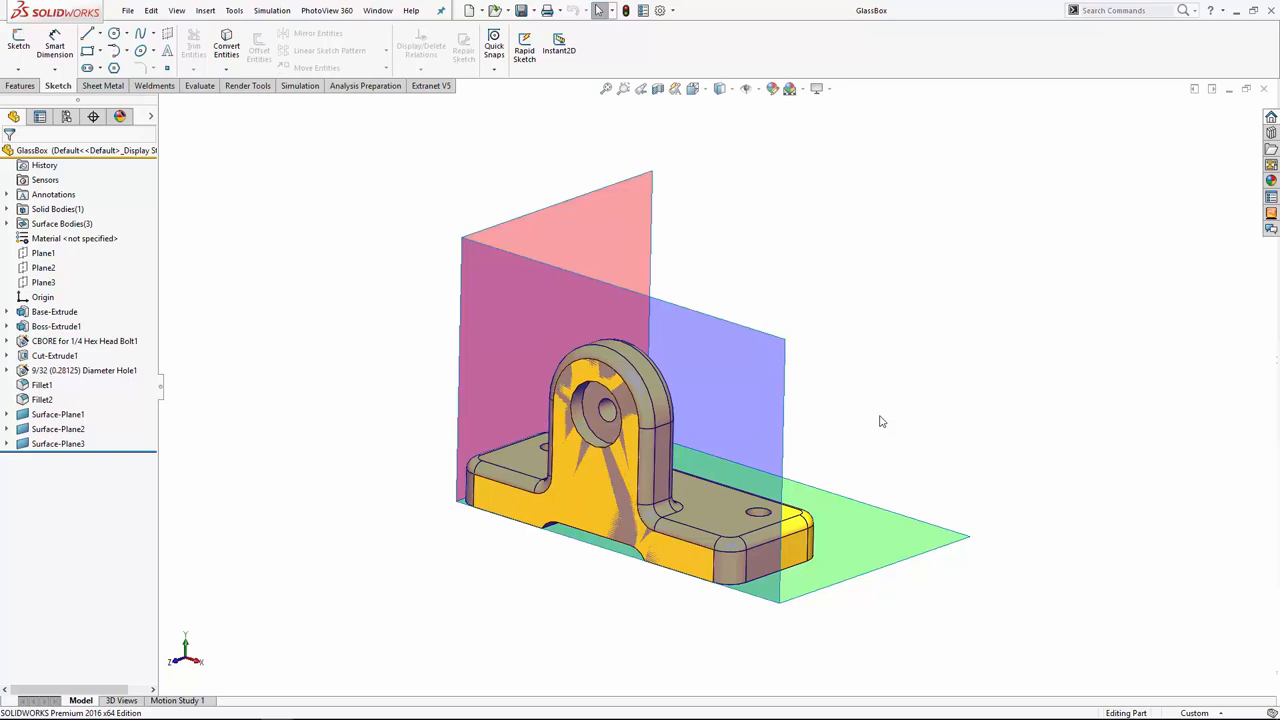
mouse_move(876, 424)
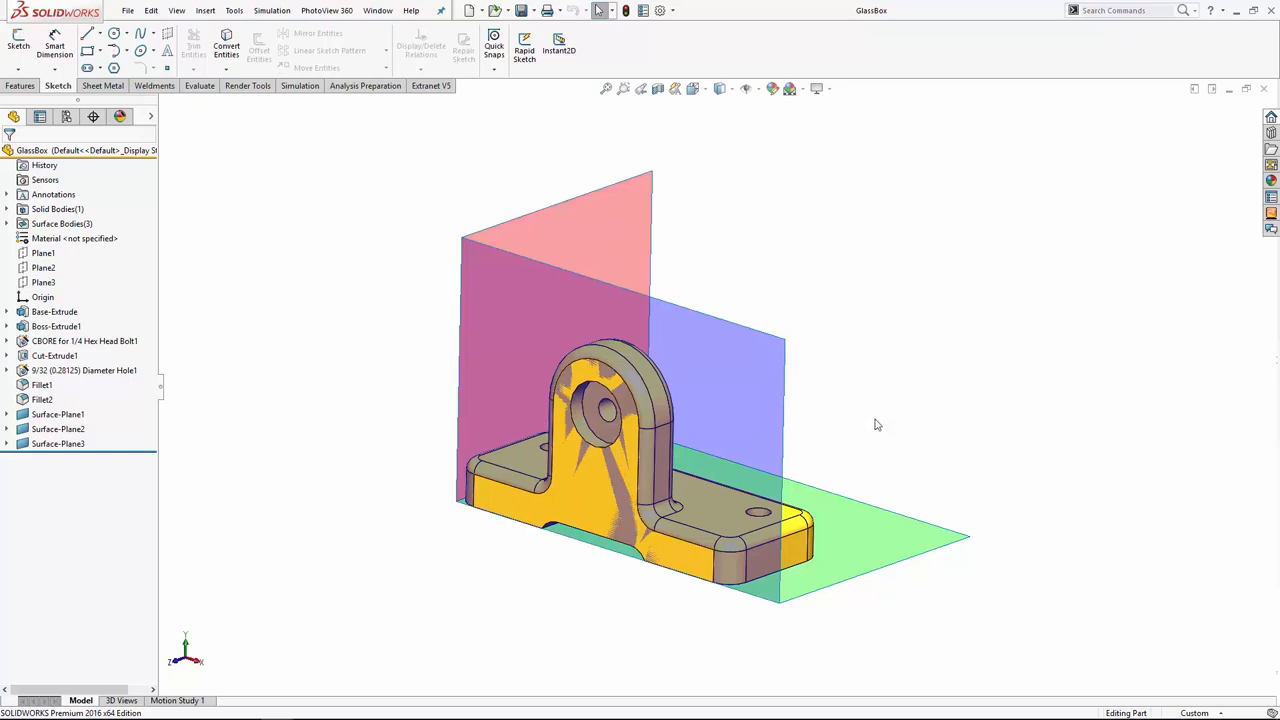
Step: Orbit the bracket through front-on and top-down angles toward its right side
left_click_drag(876, 424, 670, 440)
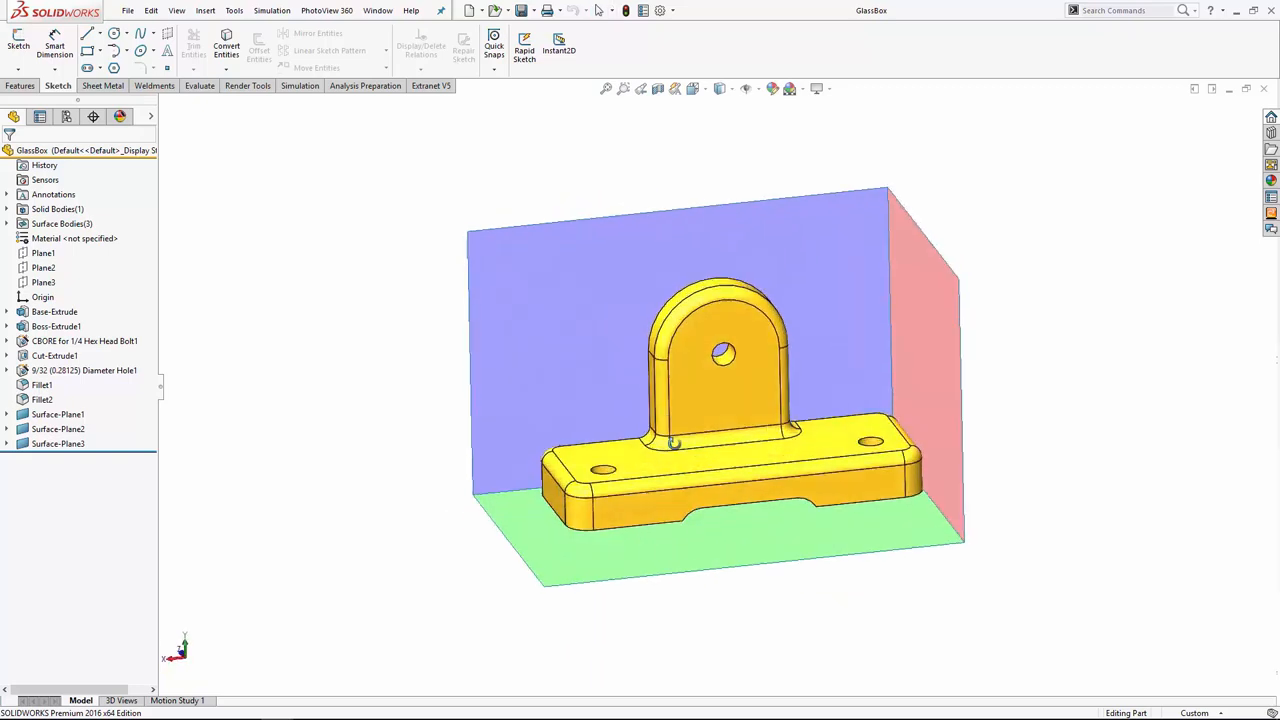
left_click_drag(700, 400, 776, 510)
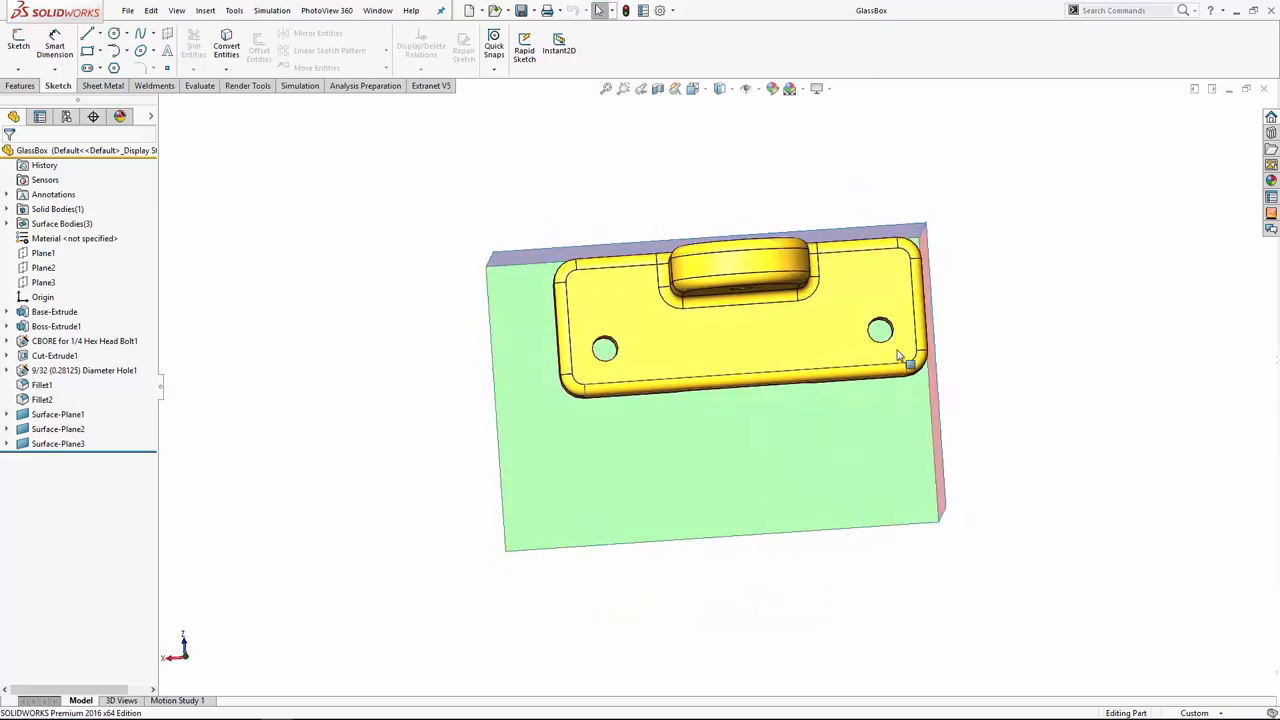
left_click_drag(896, 356, 700, 390)
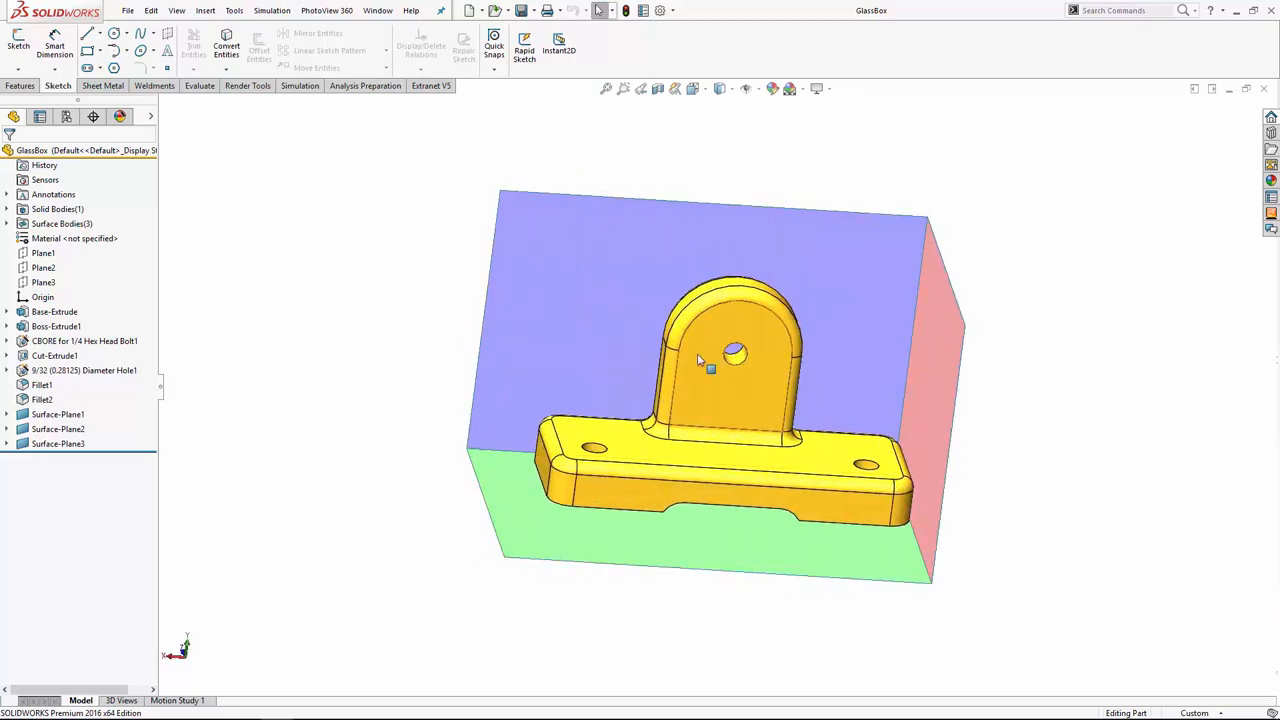
mouse_move(708, 368)
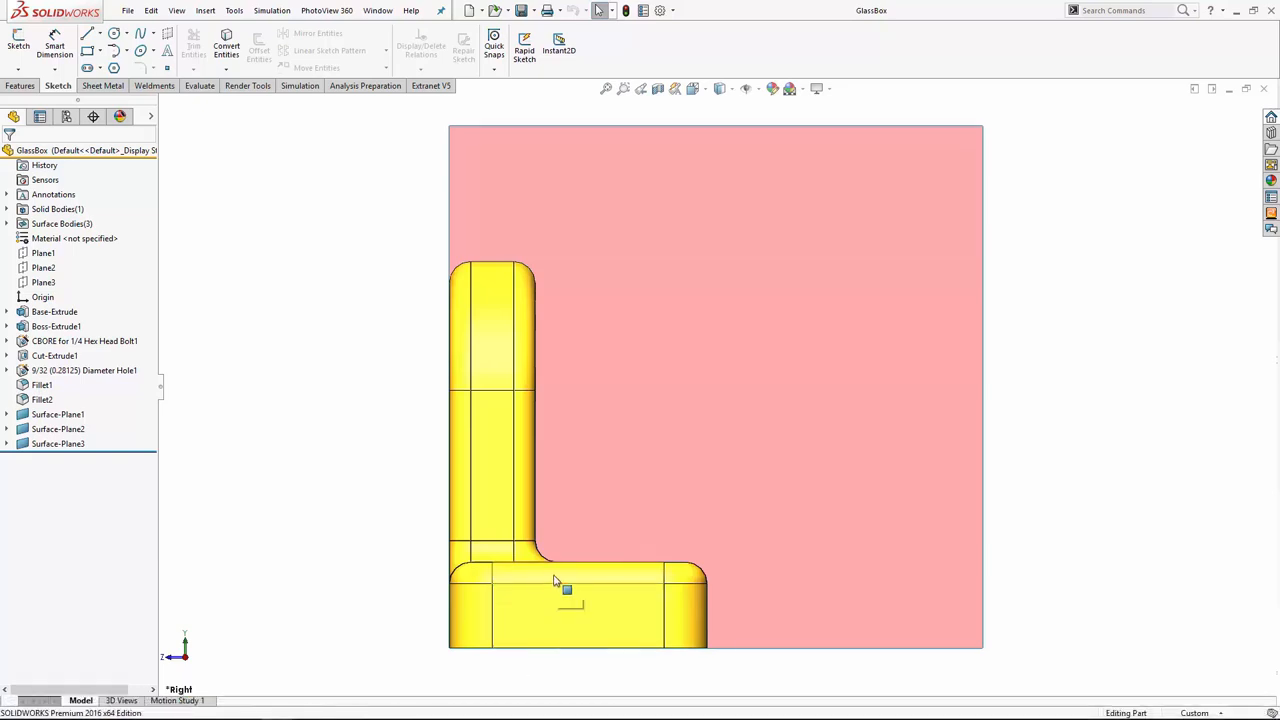
mouse_move(558, 582)
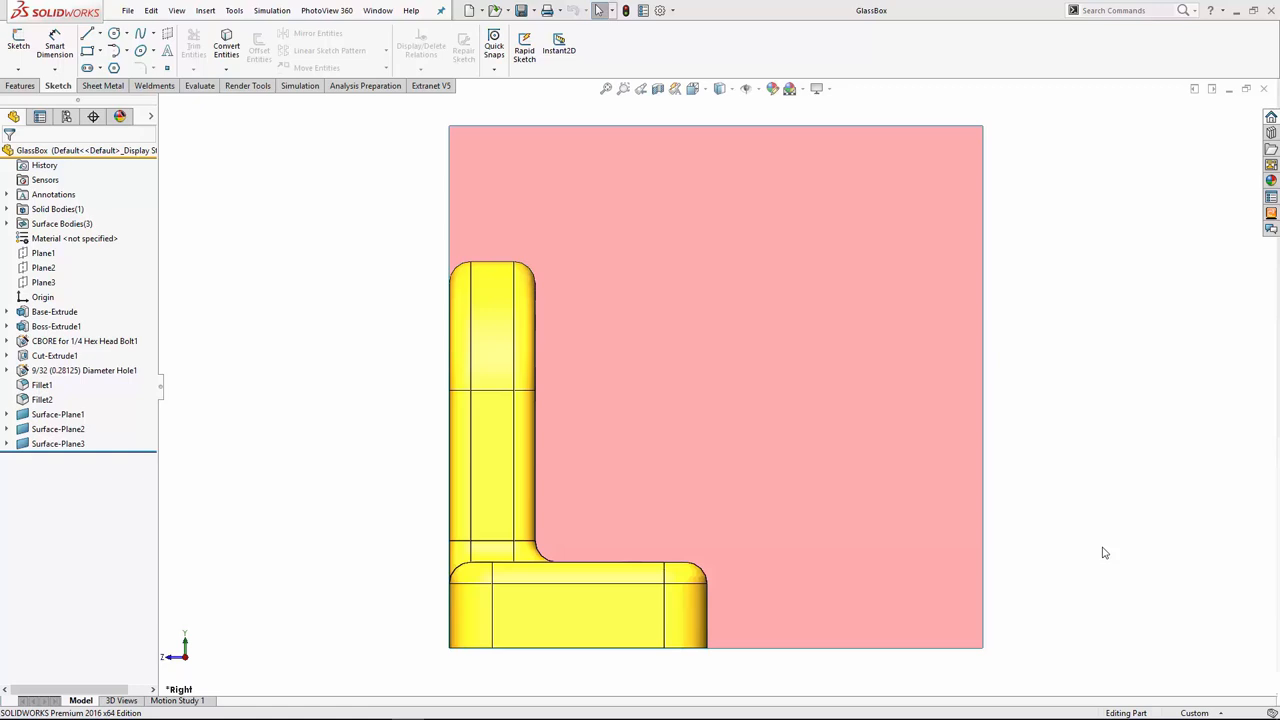
mouse_move(1096, 554)
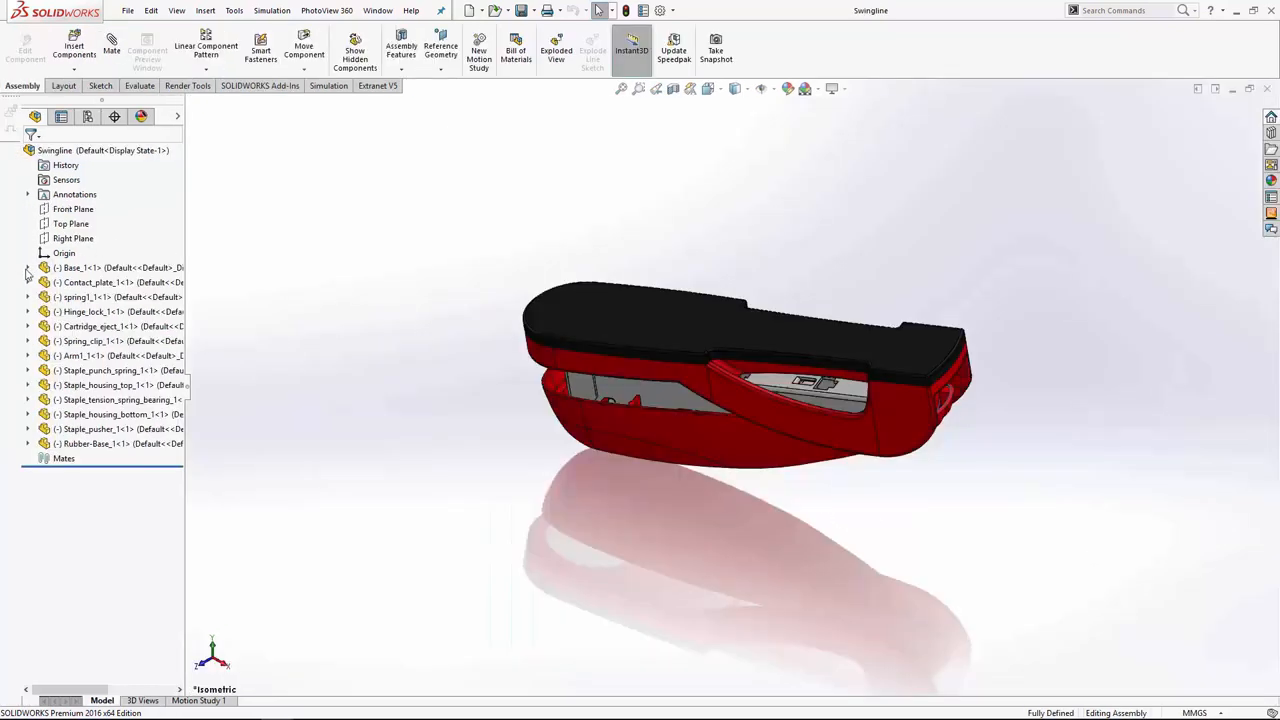
Step: Expand the Base component's contents in the Swingline assembly tree
left_click(28, 268)
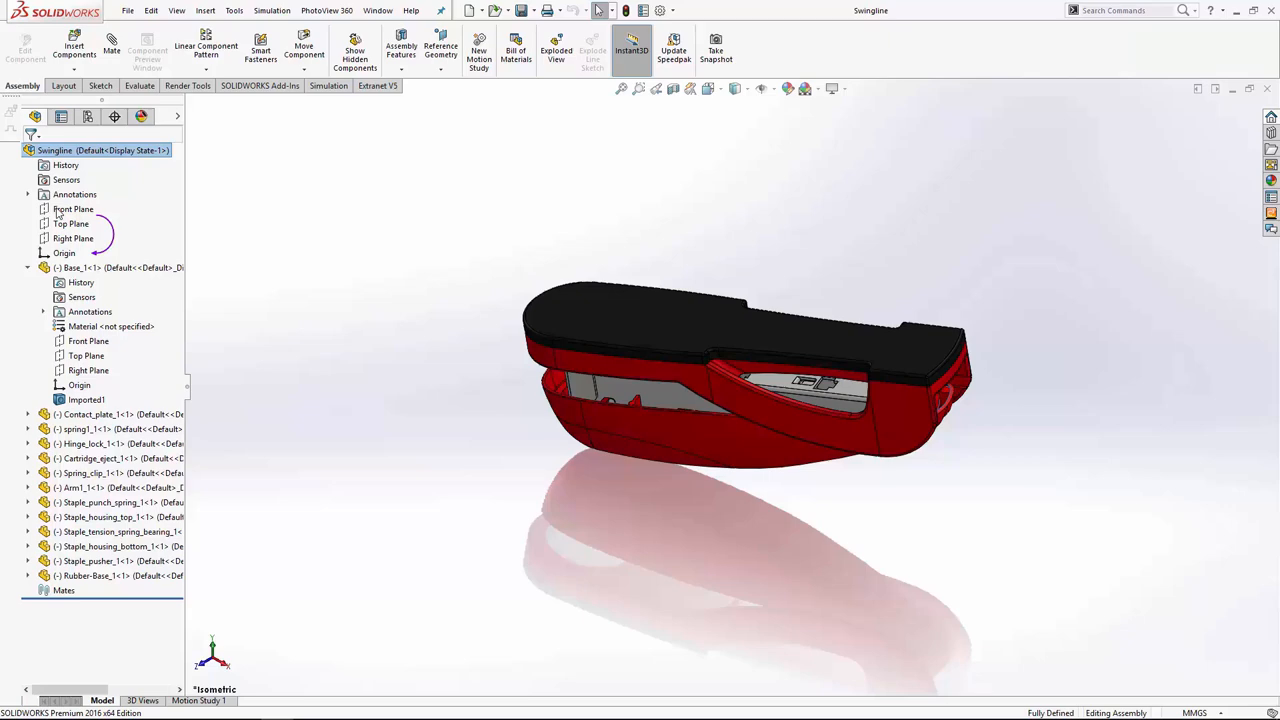
left_click(72, 208)
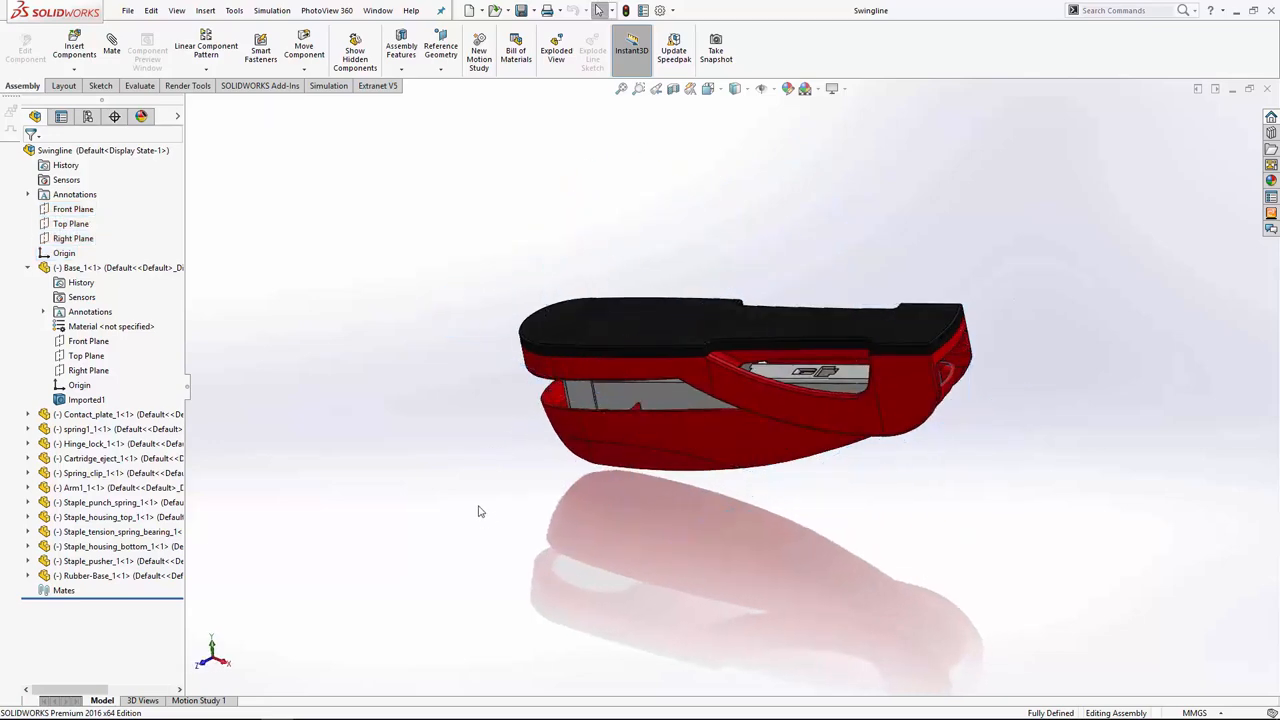
mouse_move(500, 494)
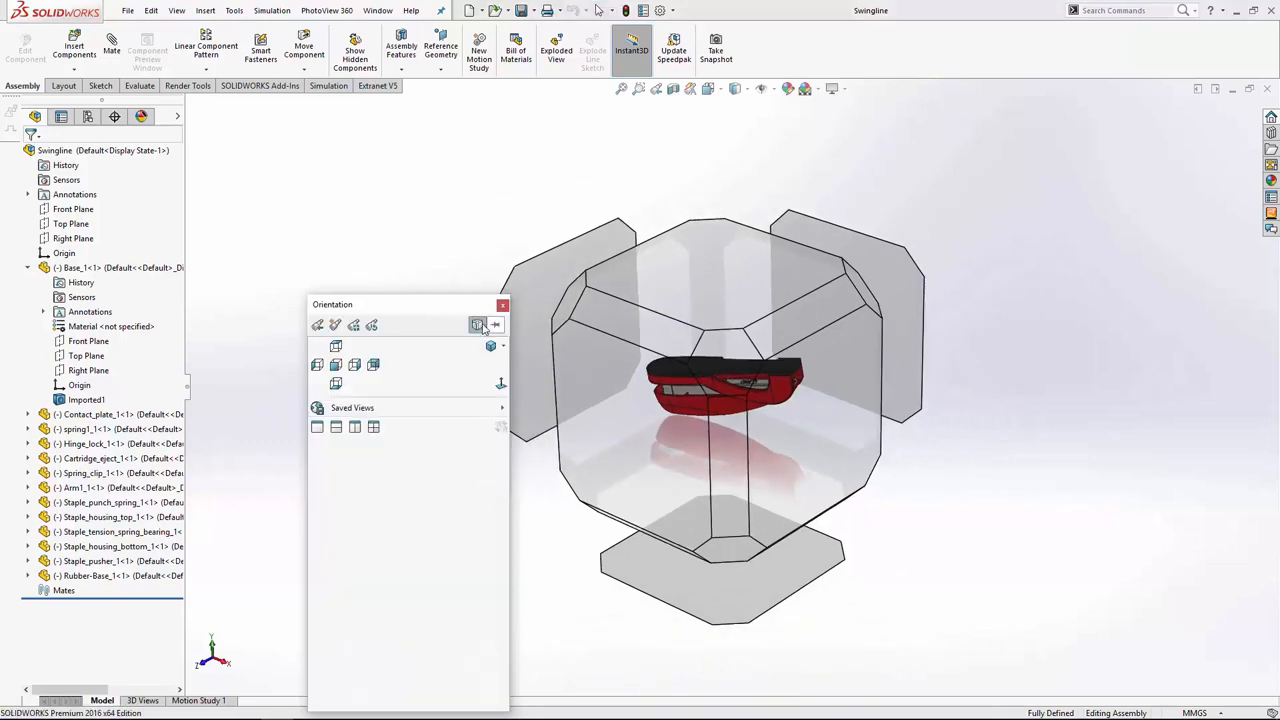
Step: Show the stapler in its Front view and dismiss the Orientation dialog
left_click(476, 324)
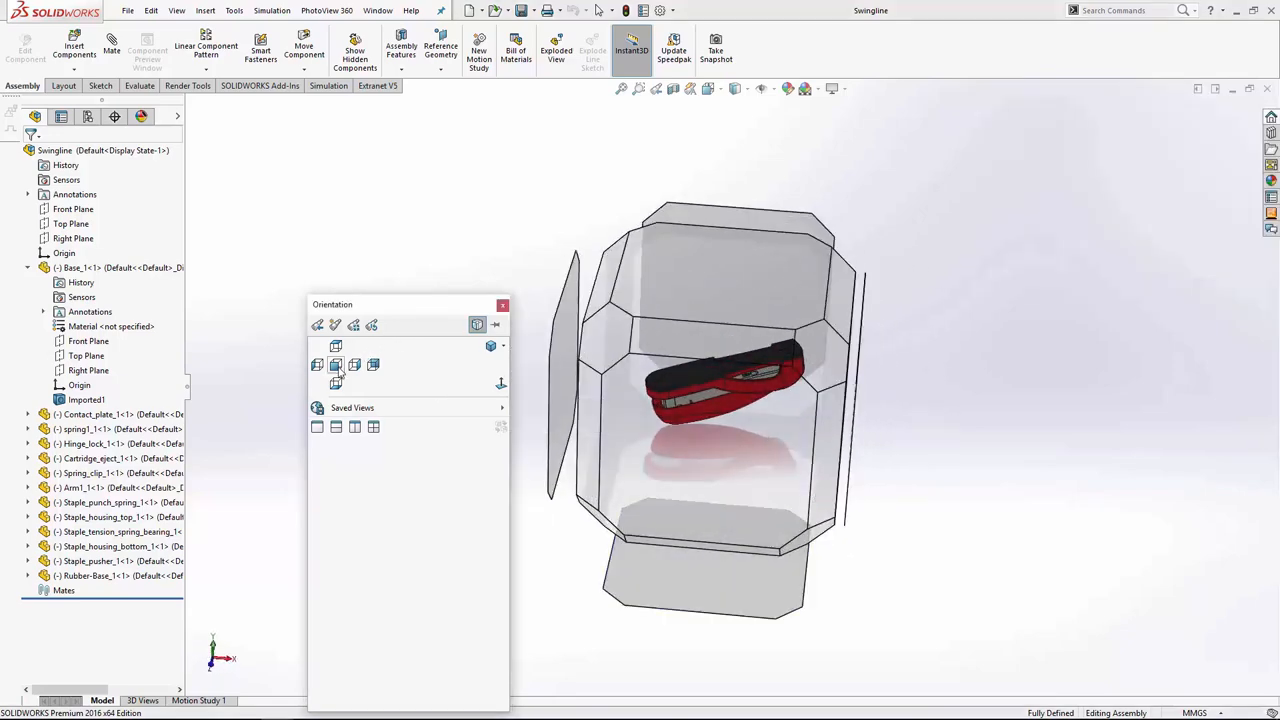
left_click(336, 364)
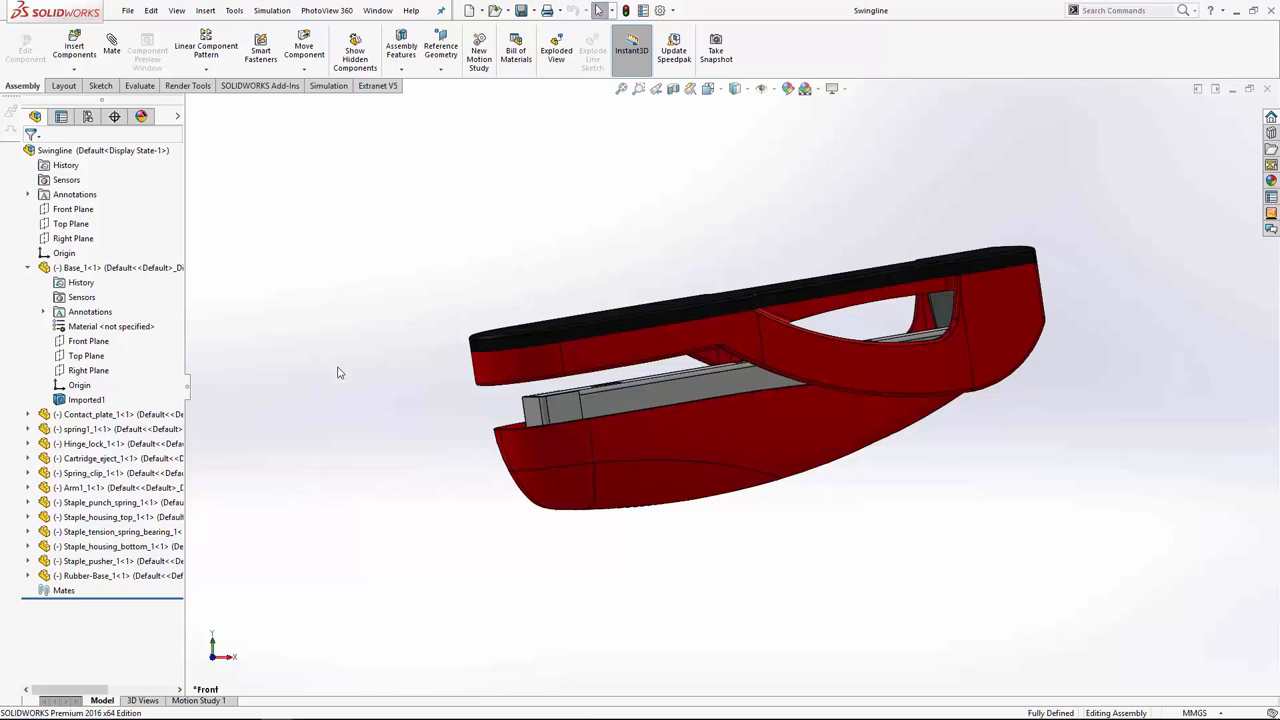
mouse_move(376, 410)
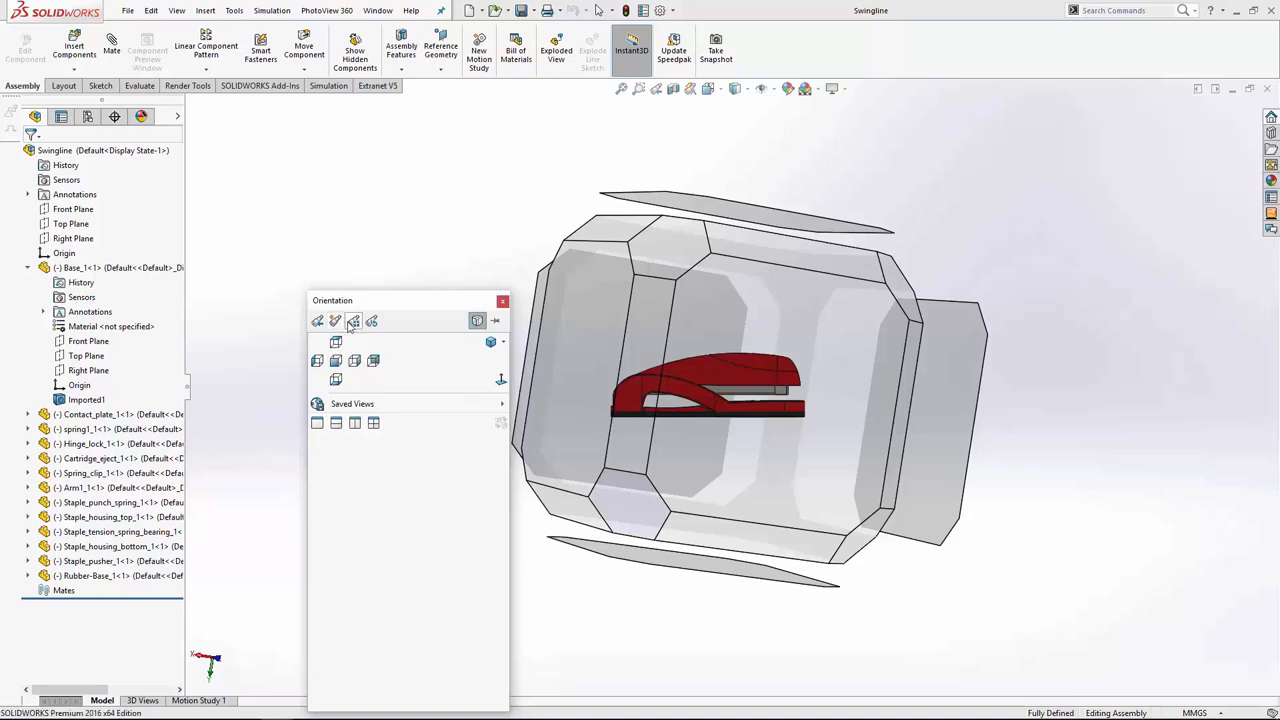
mouse_move(352, 320)
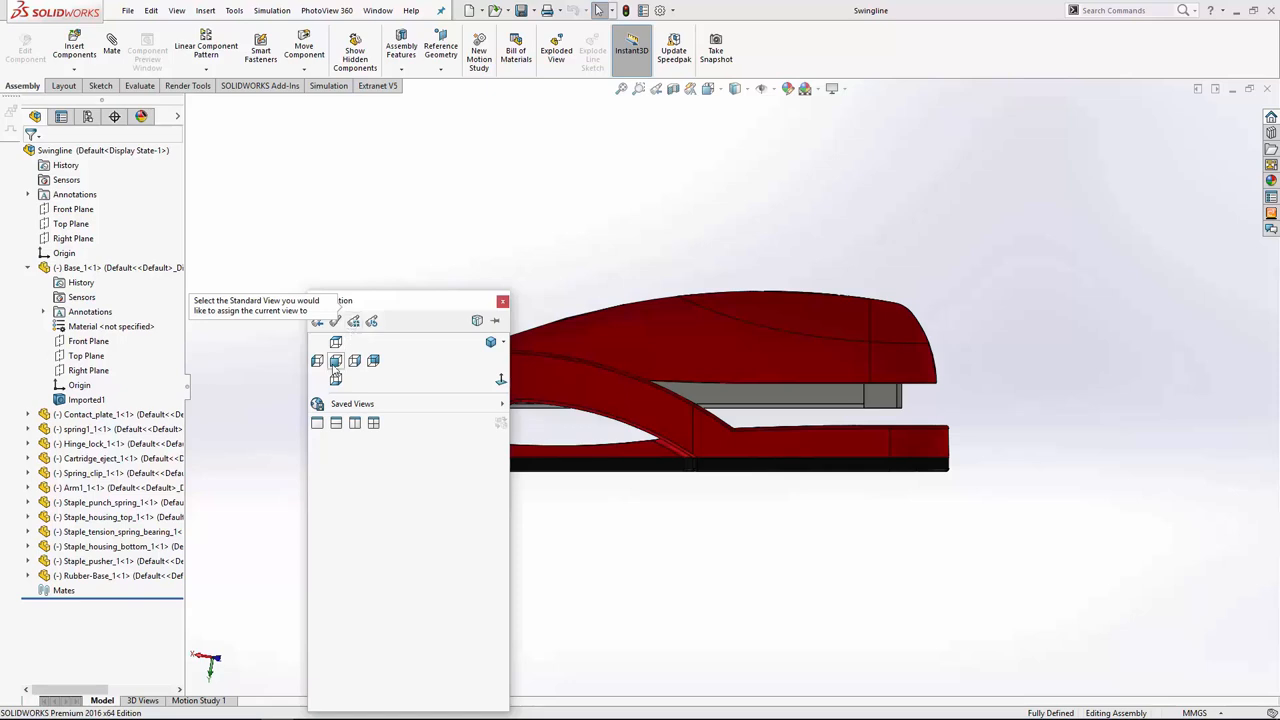
Step: Assign the stapler's current side-profile orientation as the standard Front view, confirming the warning
left_click(354, 360)
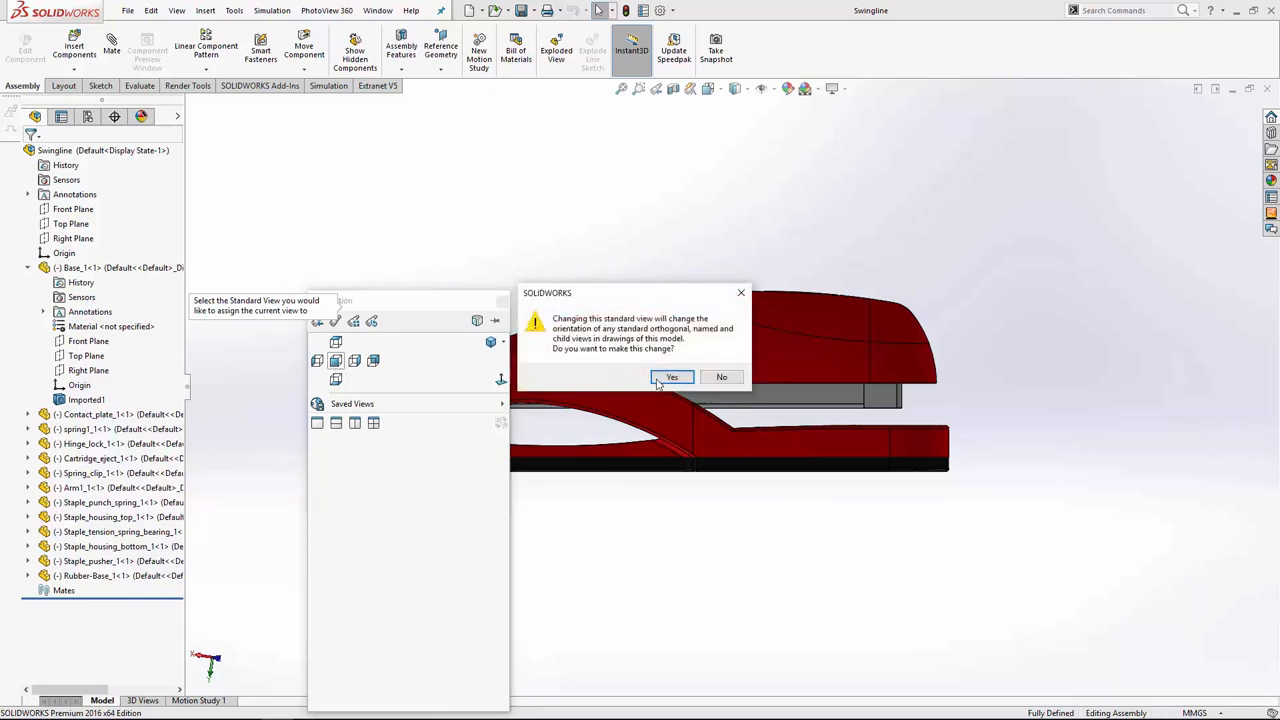
left_click(672, 376)
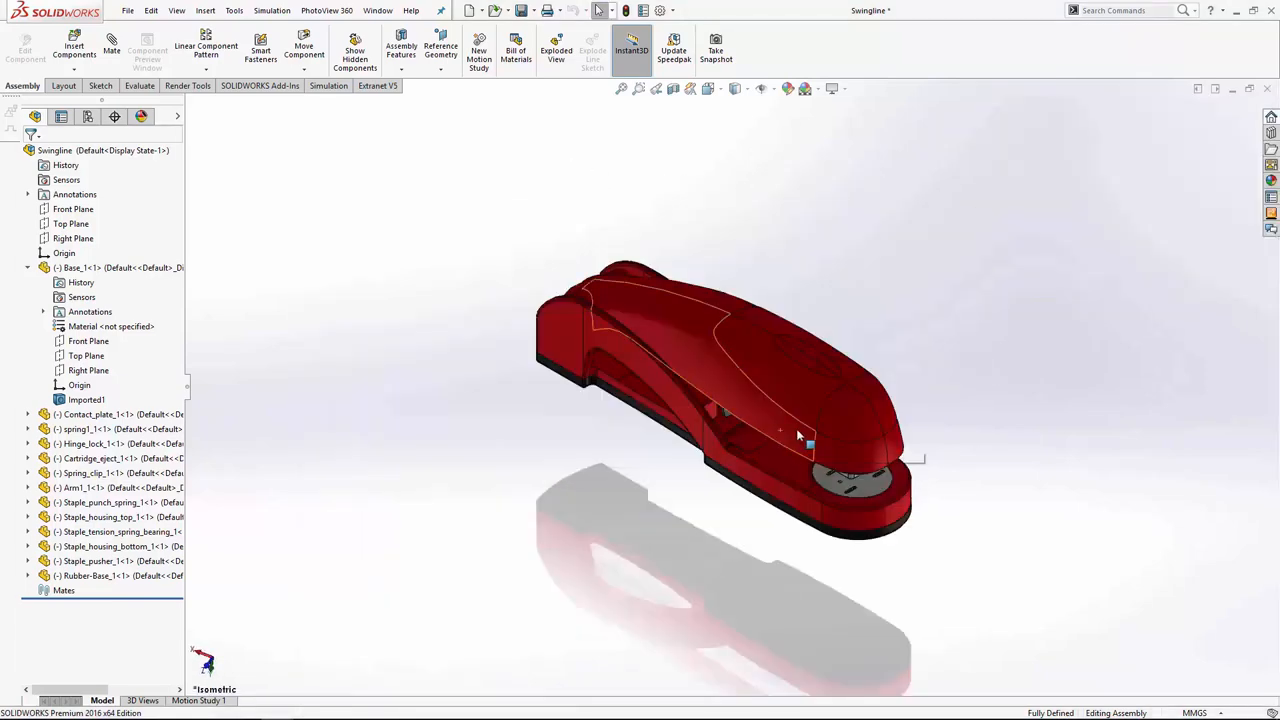
Step: Display the stapler in its newly reassigned Front view
key("space")
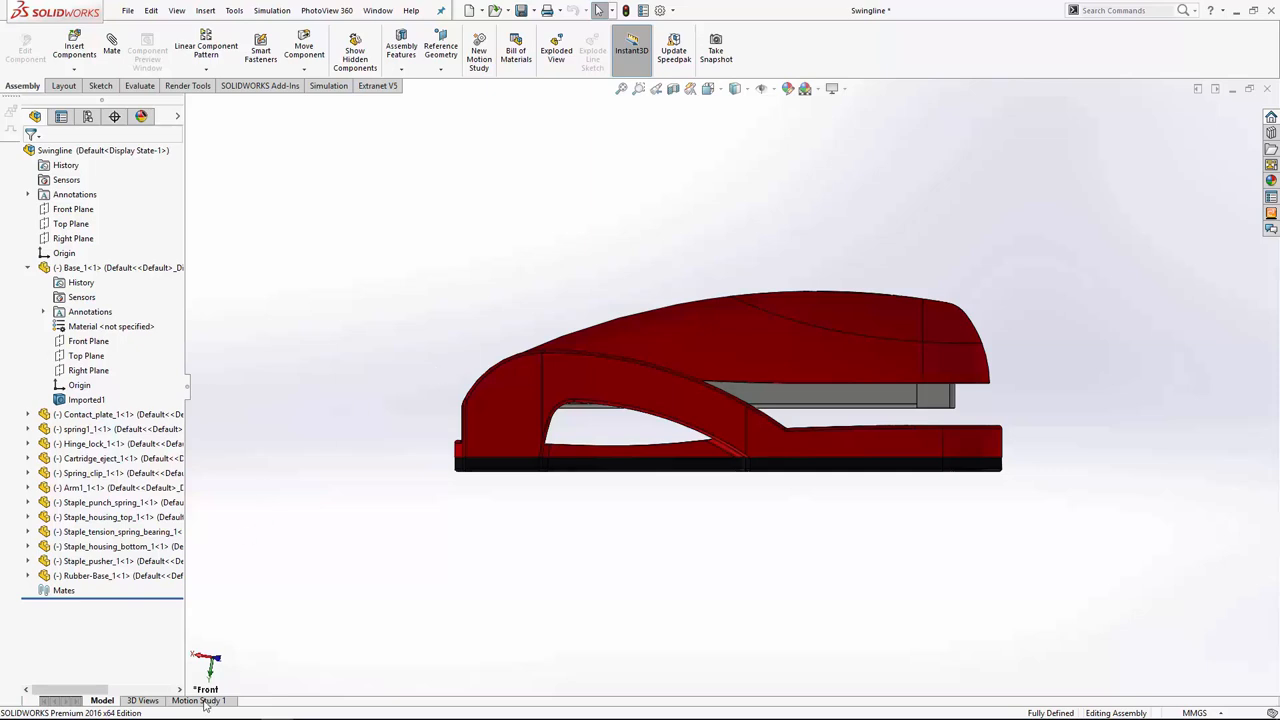
Step: Open Motion Study 1 and place a key on the Orientation and Camera Views row
left_click(196, 700)
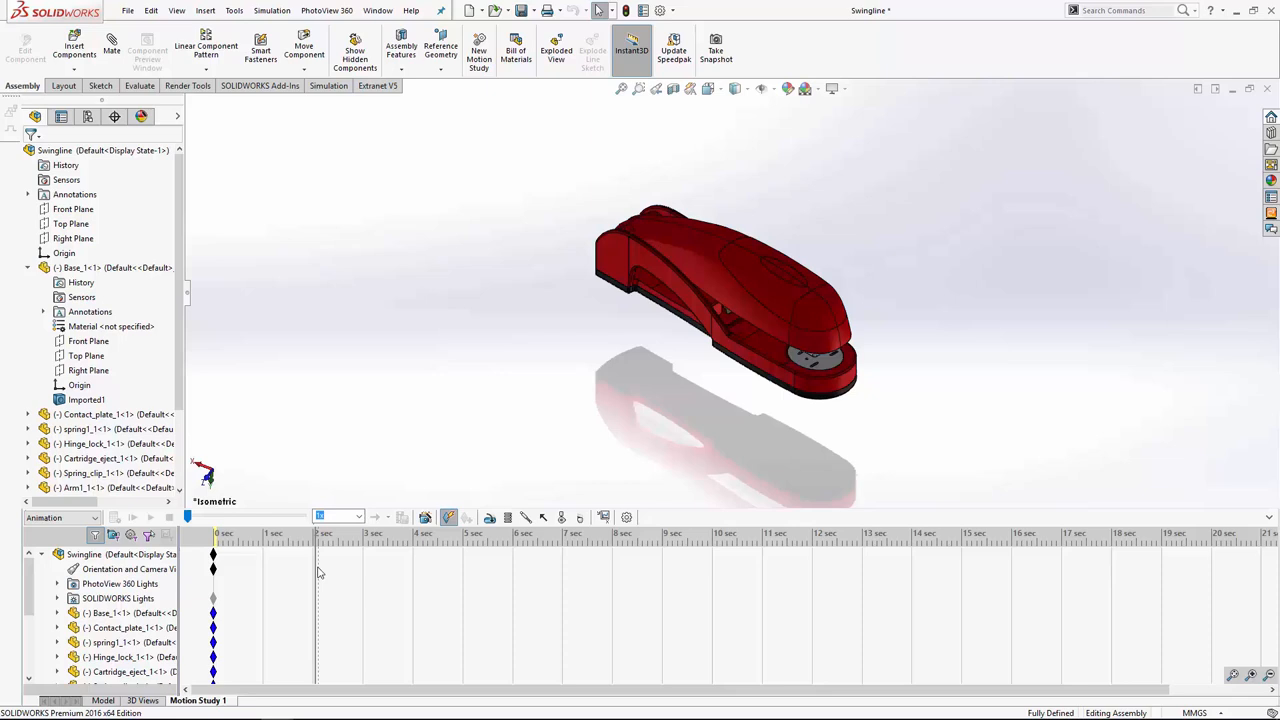
left_click(316, 570)
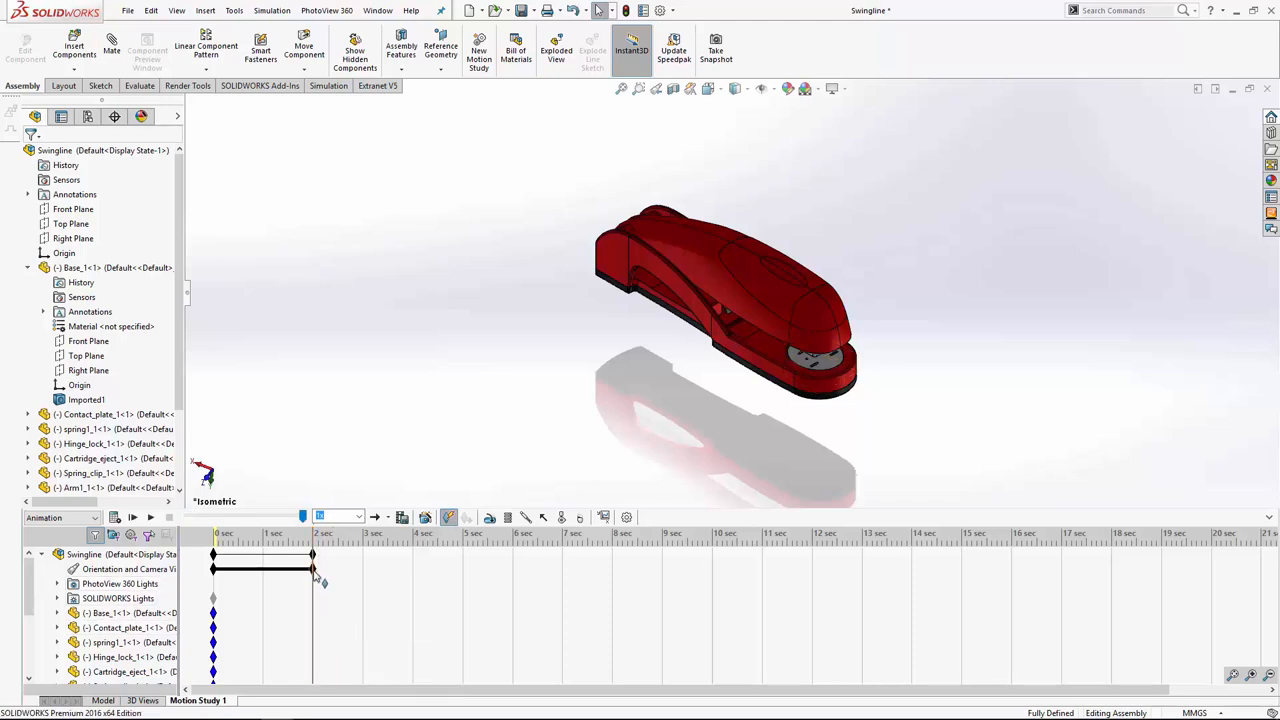
Step: Set the first orientation key to Front view and the next key to Right view
right_click(312, 568)
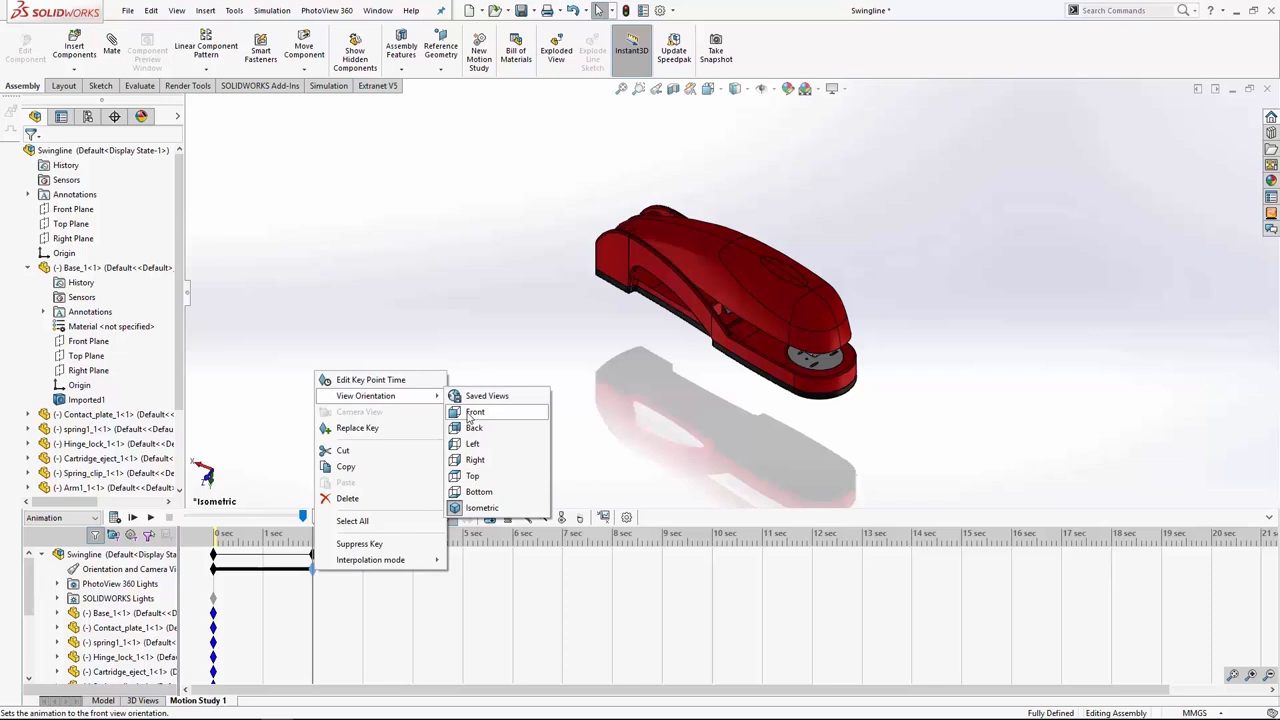
left_click(476, 412)
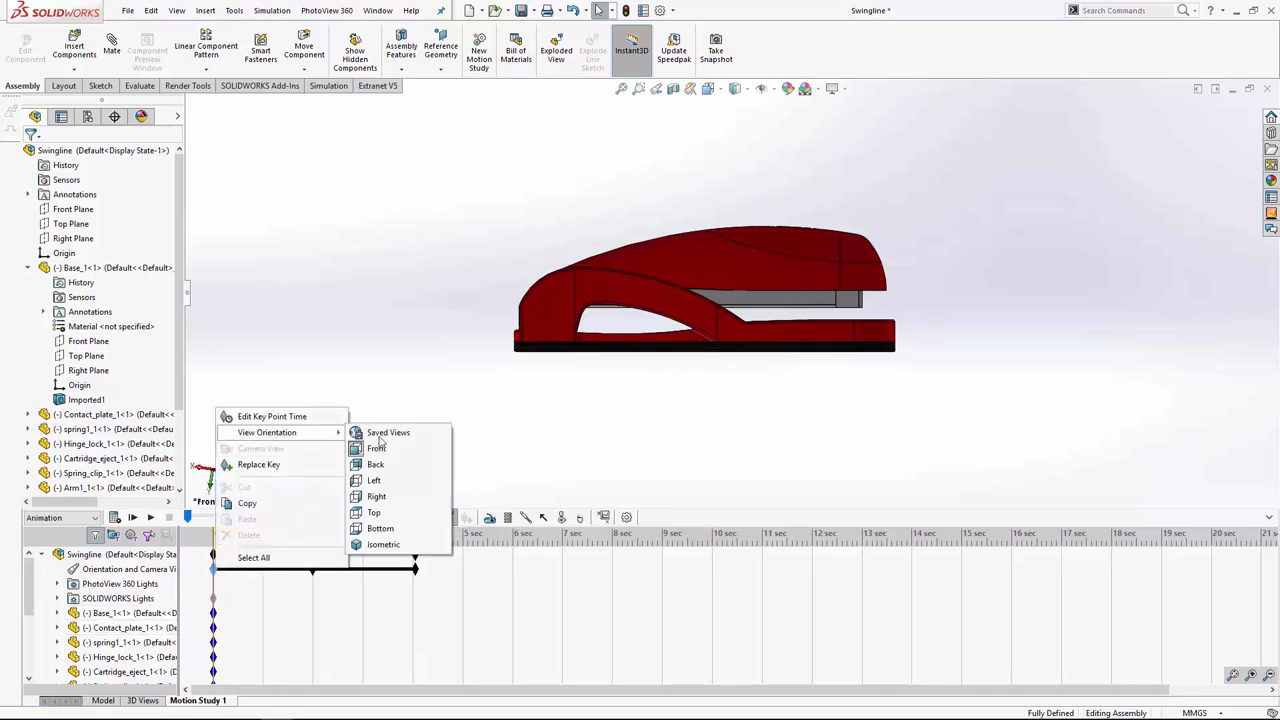
left_click(384, 544)
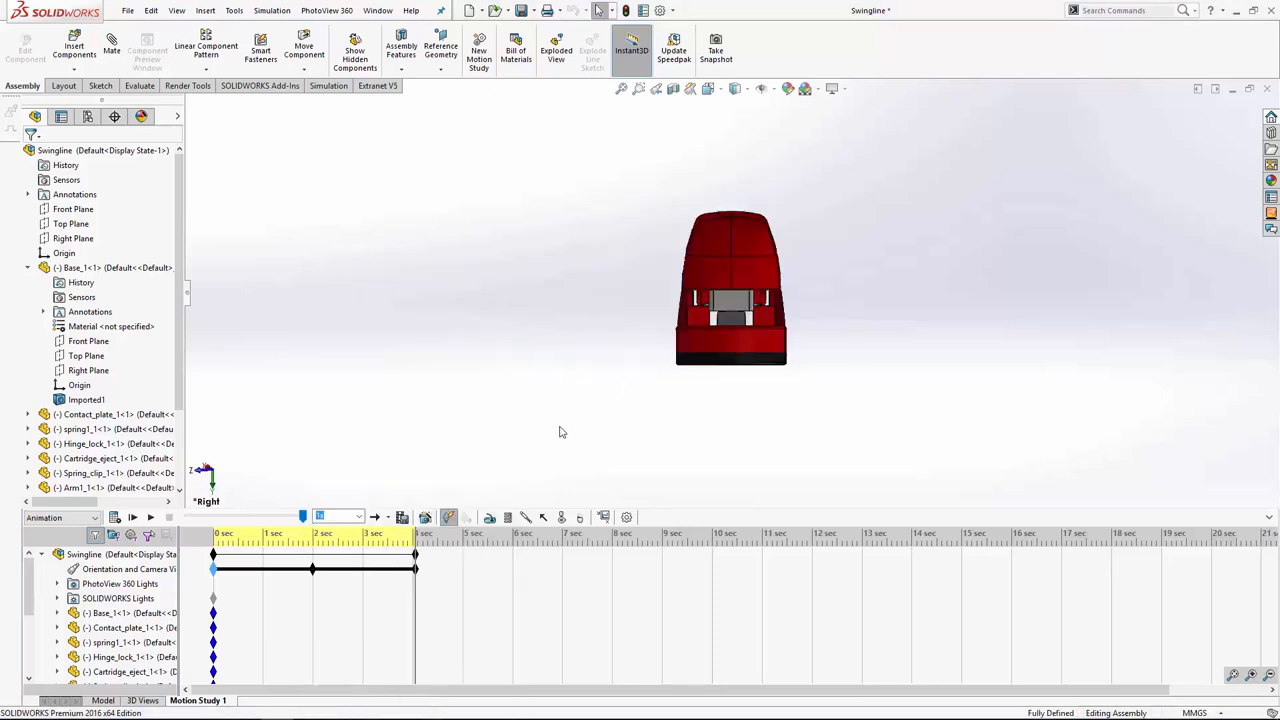
mouse_move(556, 434)
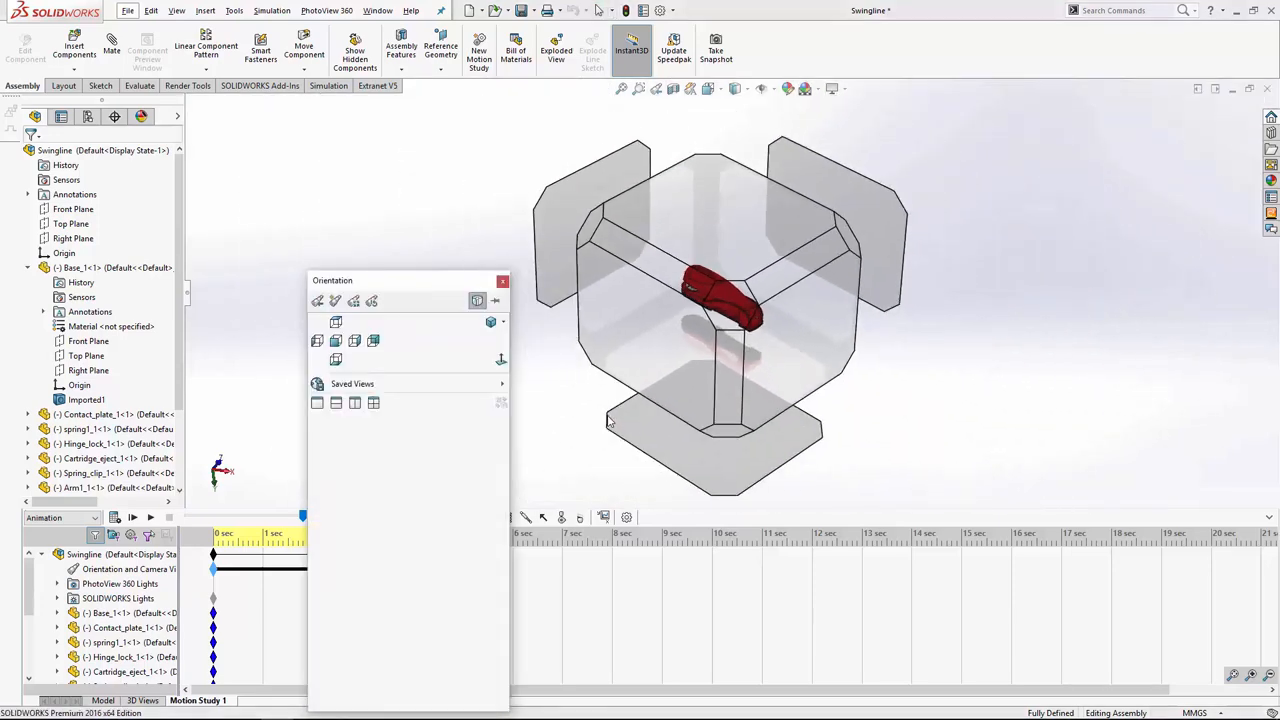
mouse_move(336, 300)
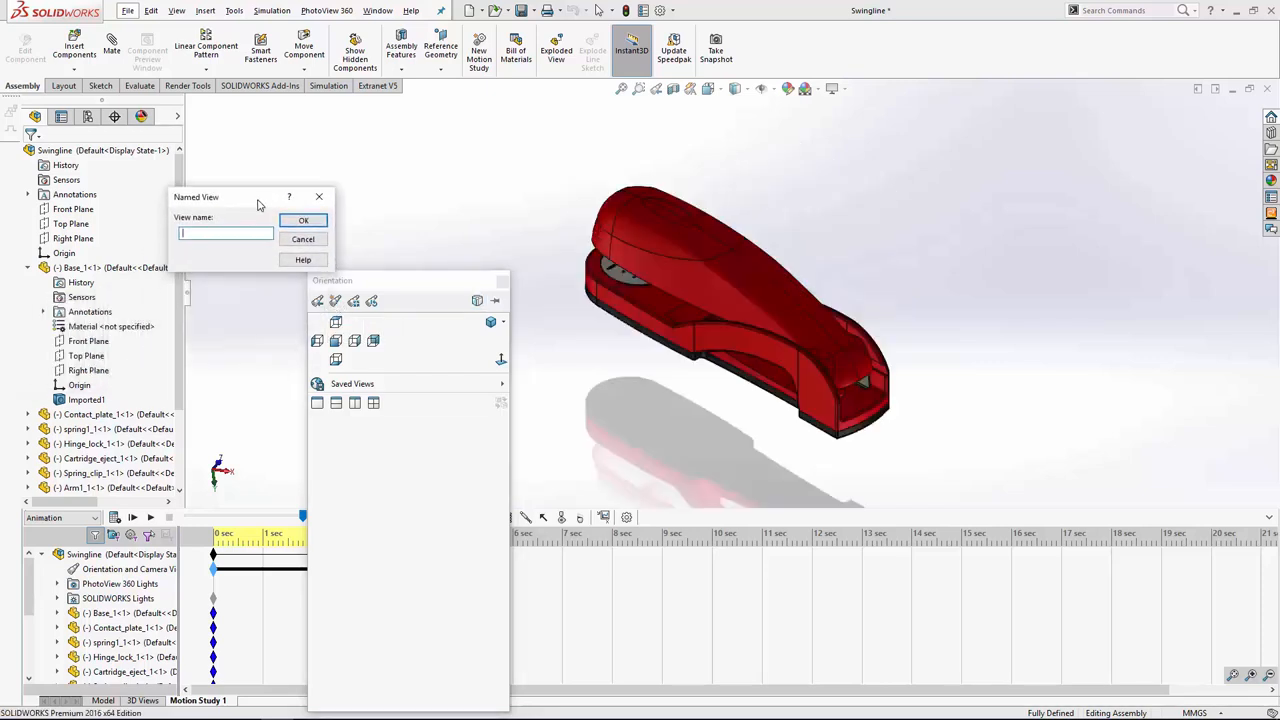
Step: Name the new saved view 'Back iso' and confirm it
type("Back iso")
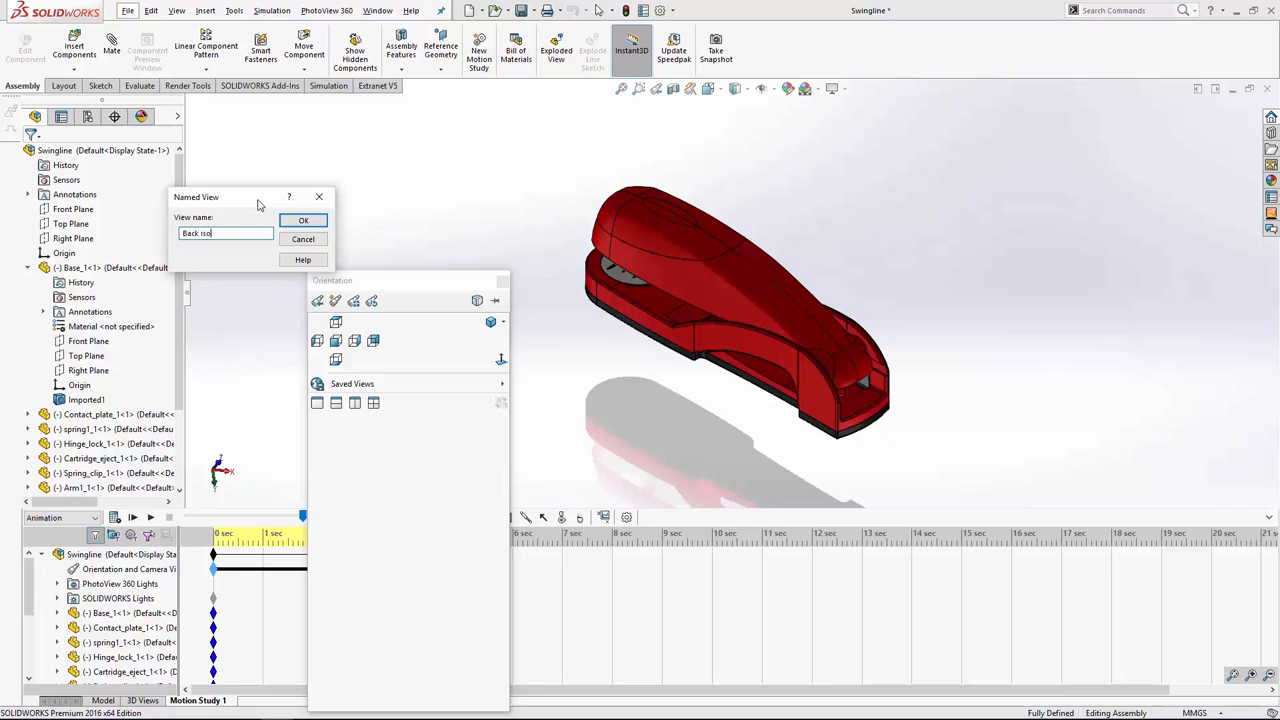
left_click(304, 220)
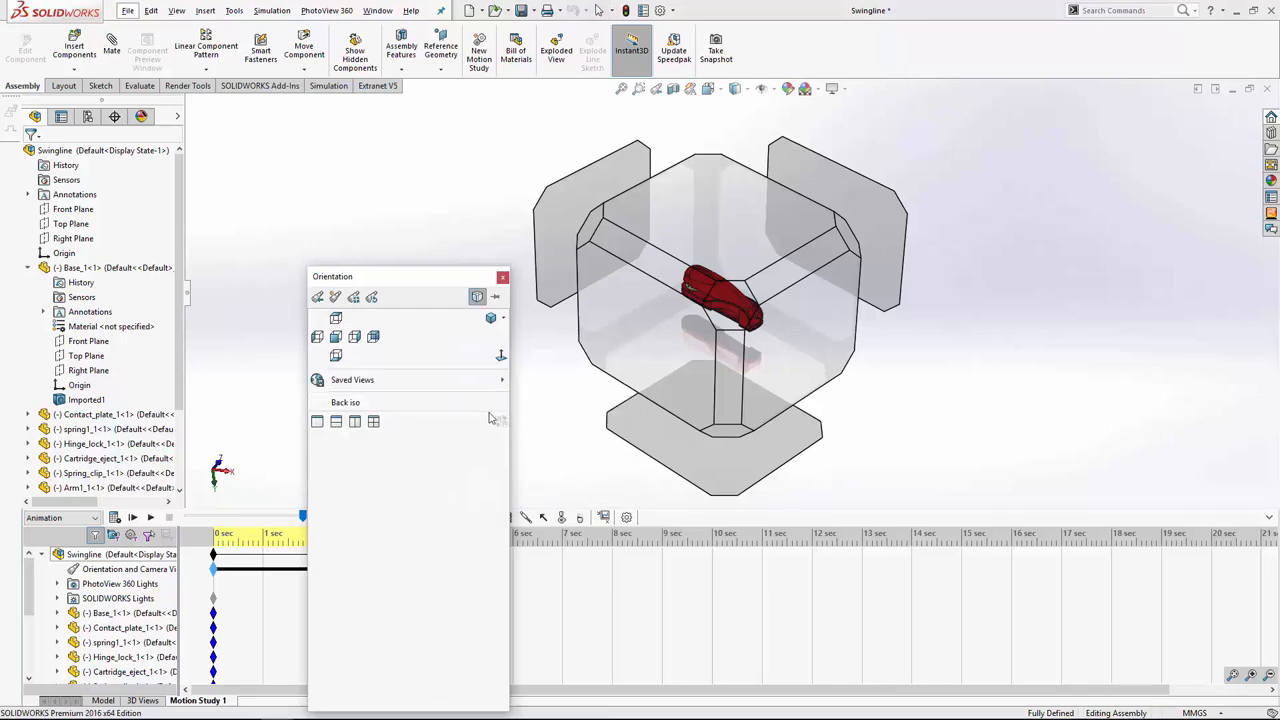
mouse_move(484, 402)
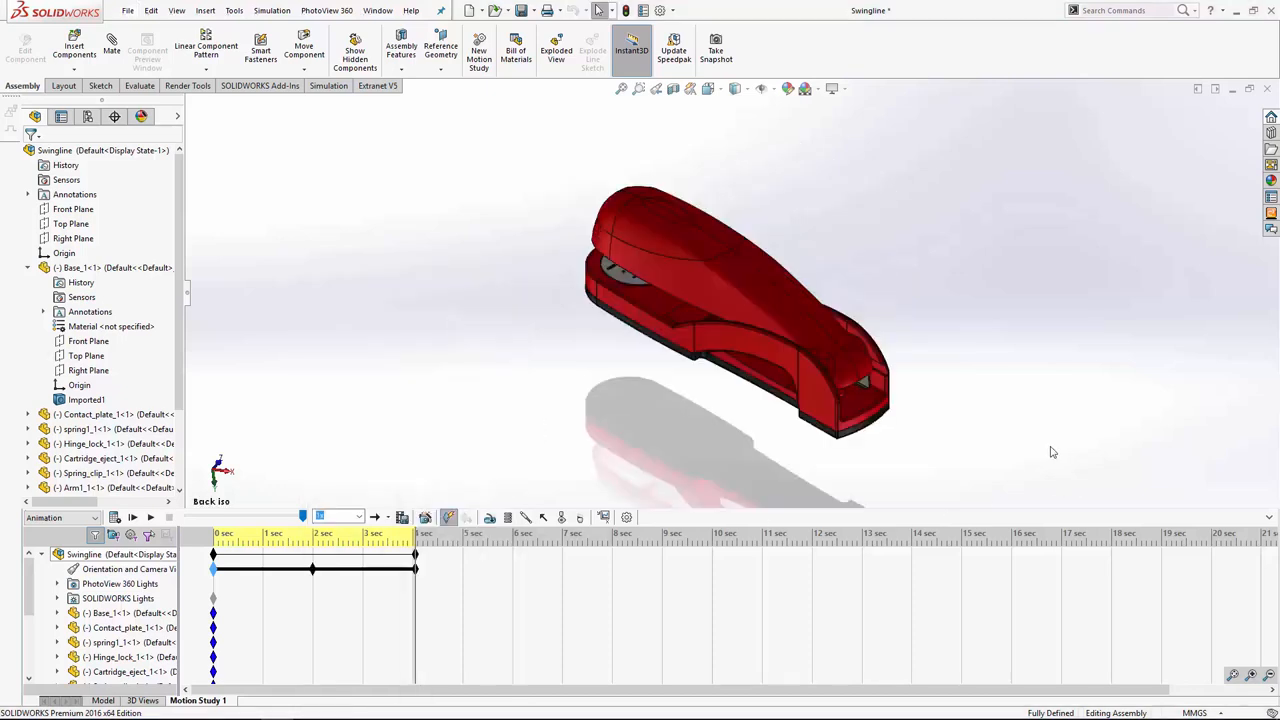
mouse_move(1056, 480)
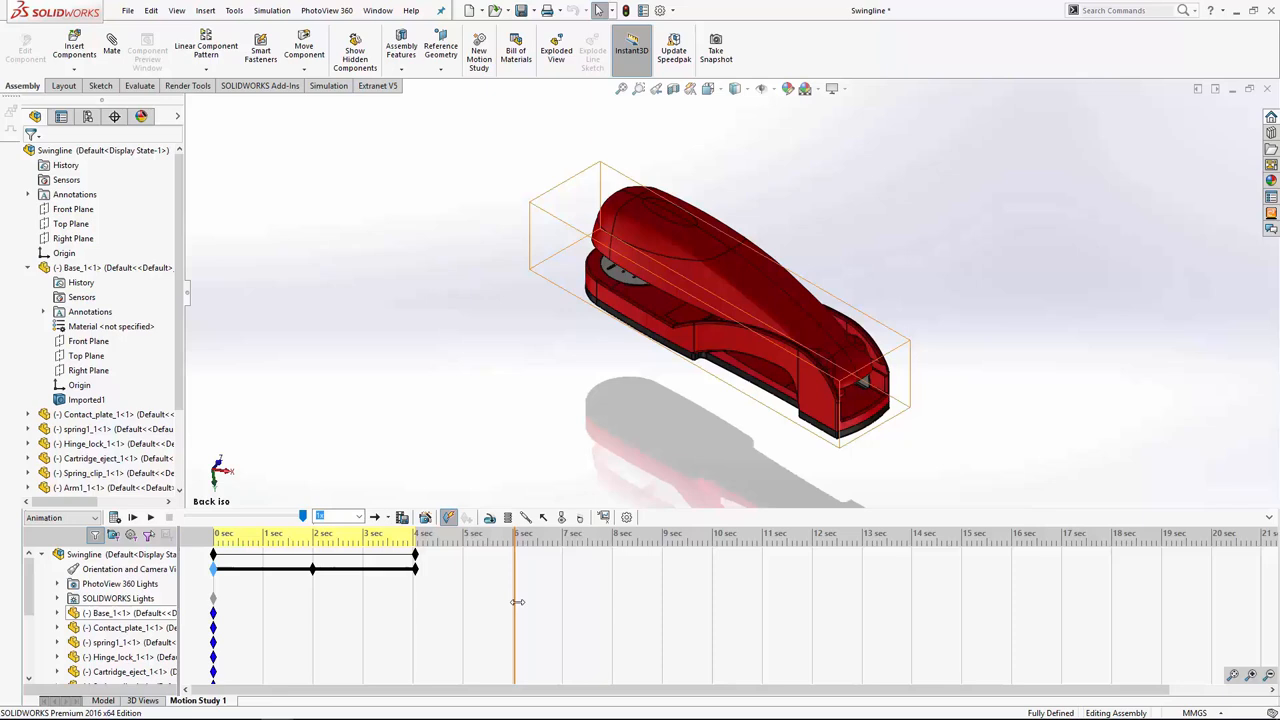
Step: Set the last orientation key to the Back iso view and play the animation
right_click(516, 602)
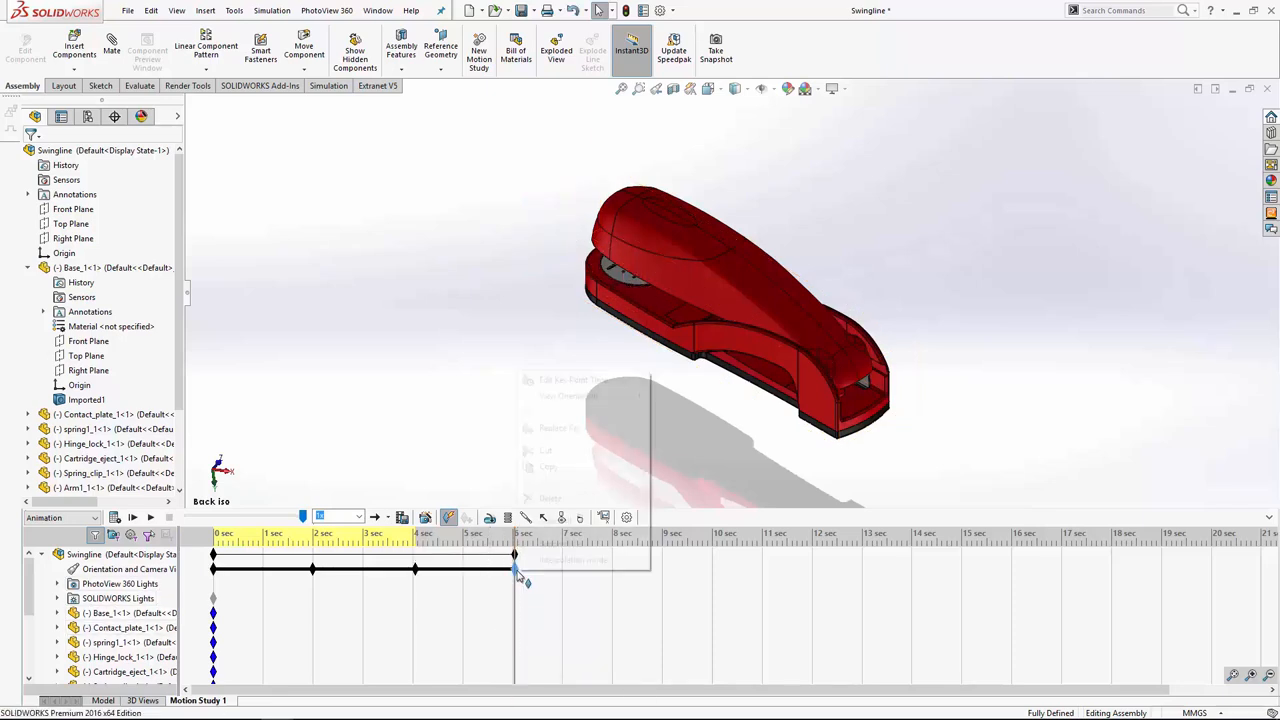
right_click(516, 570)
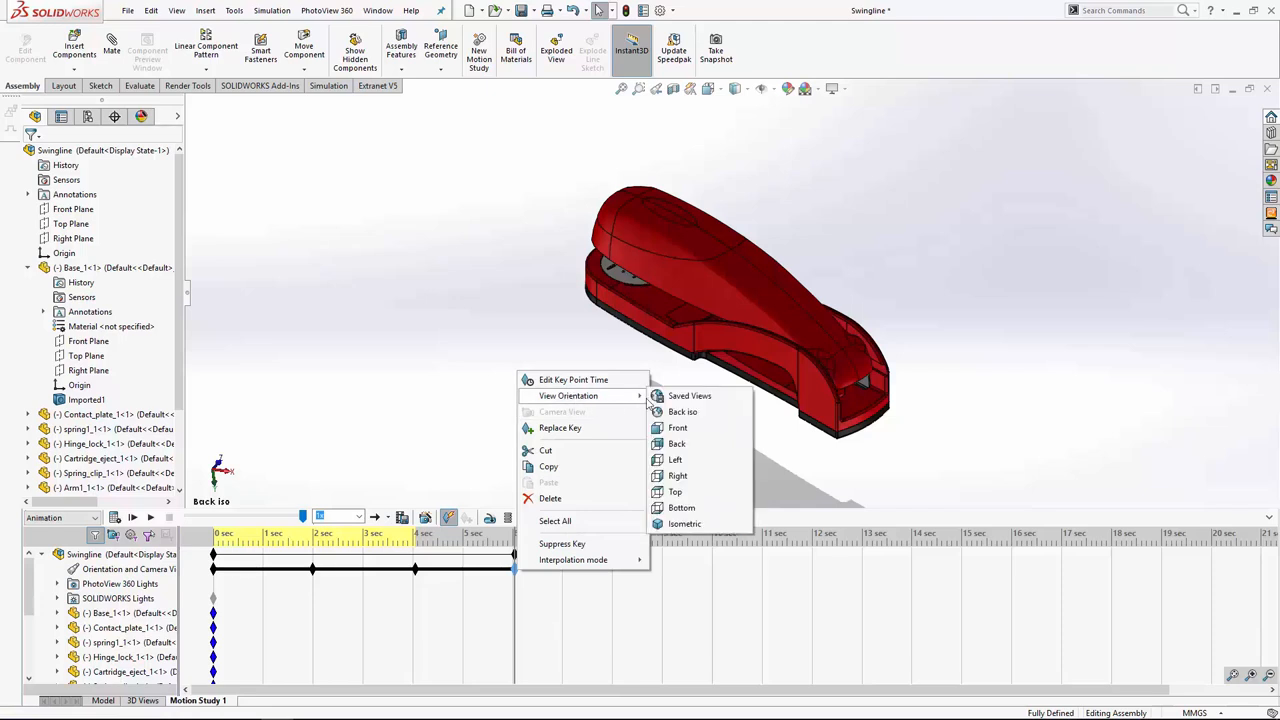
left_click(532, 456)
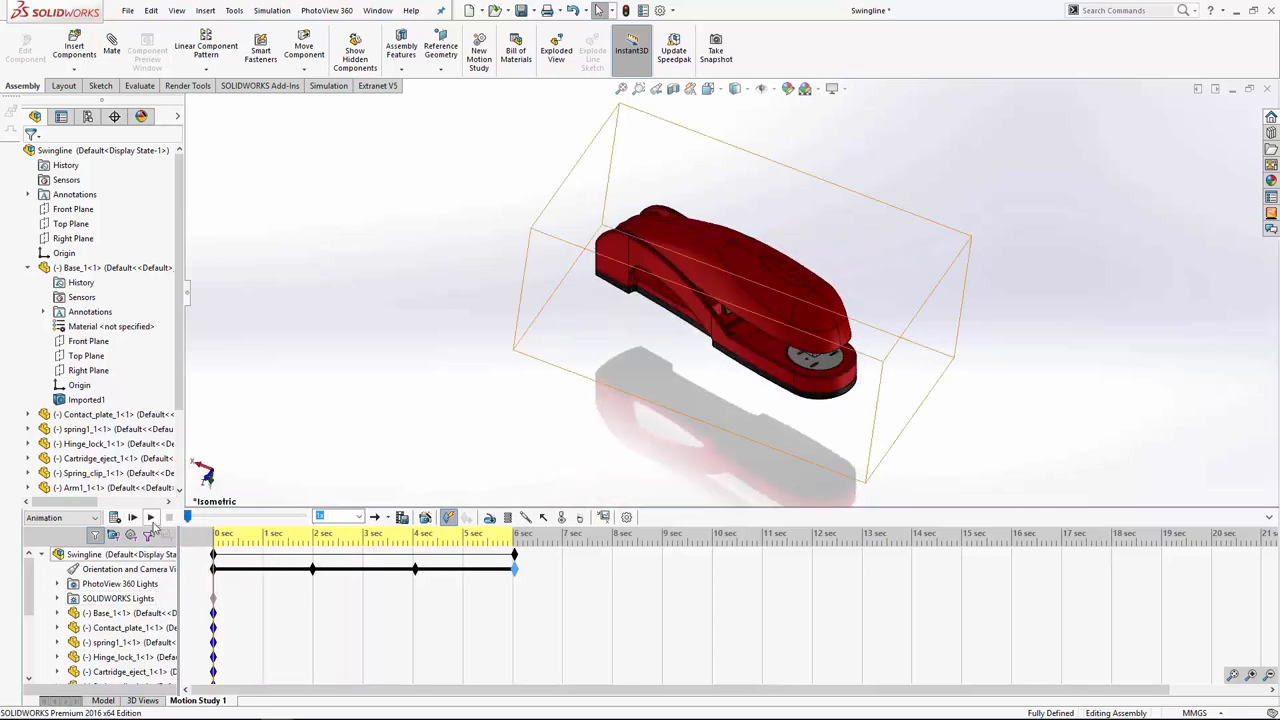
left_click(150, 516)
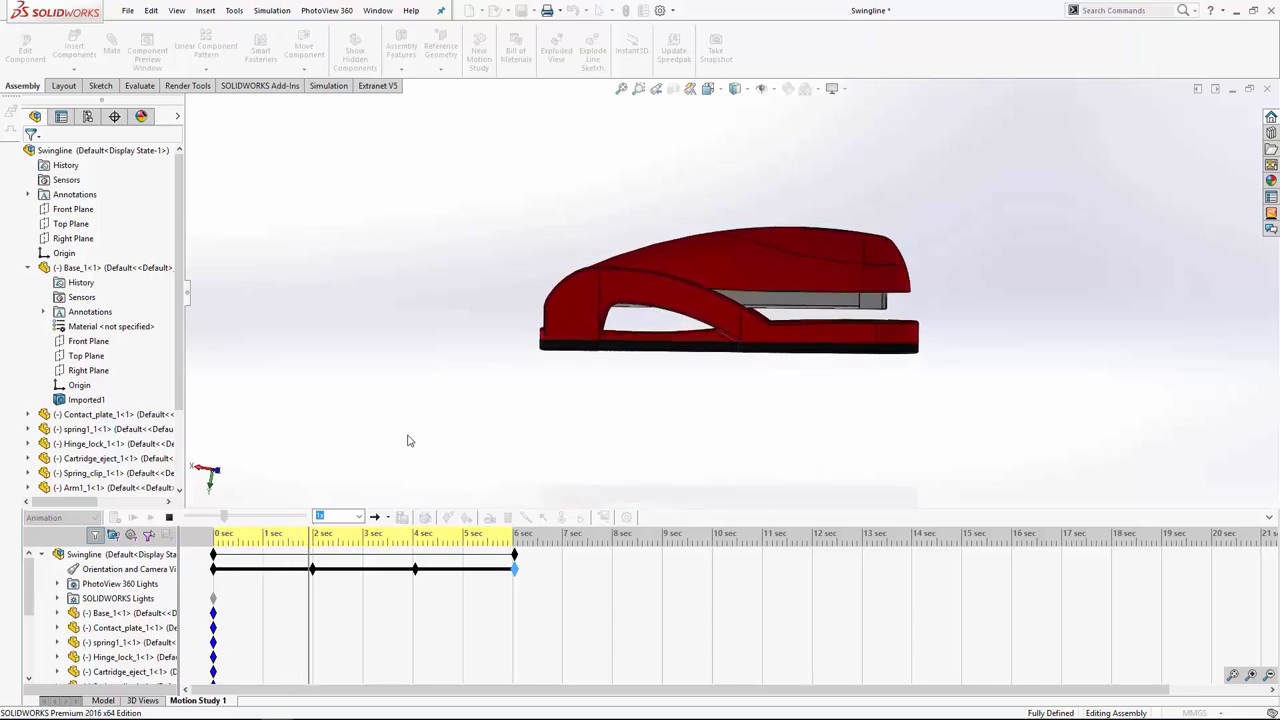